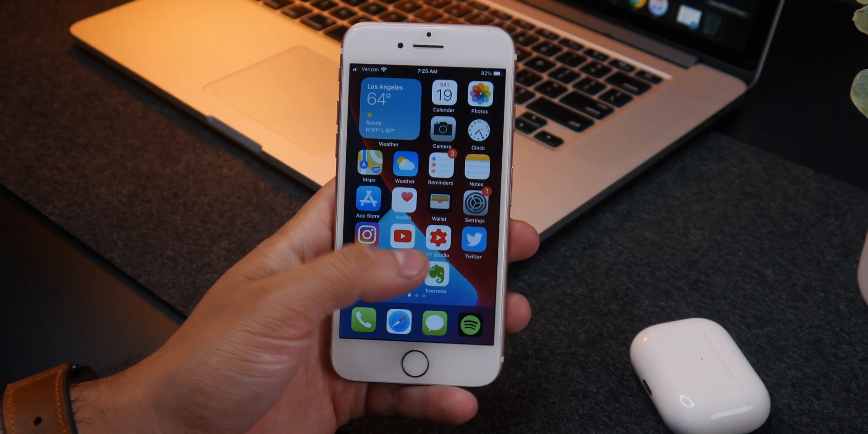
Swipe across the home pages to the first page with the Los Angeles weather widget.
{"action": "scroll", "scroll_direction": "right", "scroll_amount": 3}
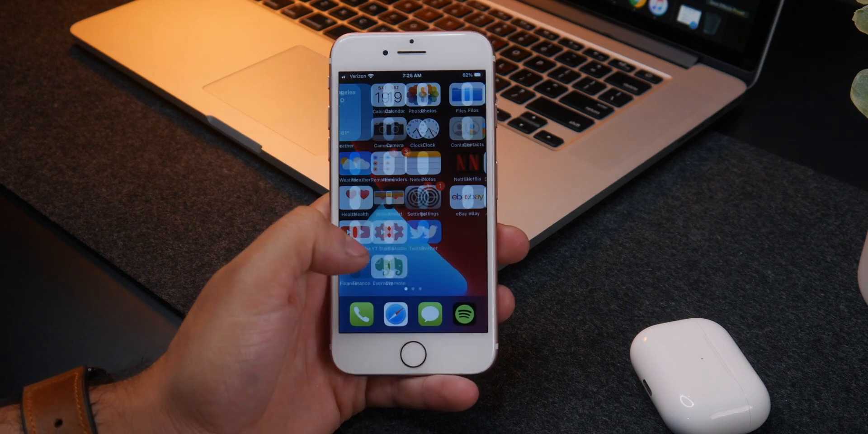
{"action": "scroll", "scroll_direction": "right", "scroll_amount": 3}
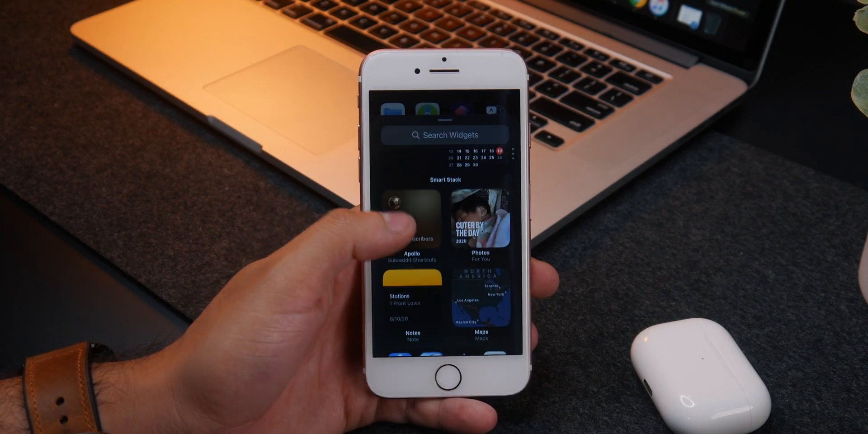
Scroll the widget gallery past Smart Stack to the Photos, Notes and Maps widgets.
{"action": "scroll", "scroll_direction": "down", "scroll_amount": 3}
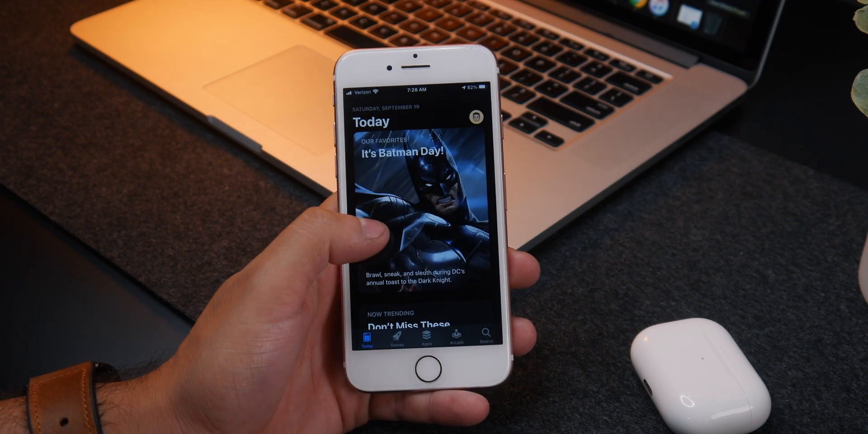
Switch the App Store from Today stories to the Games section.
{"action": "left_click", "coordinate": [396, 337]}
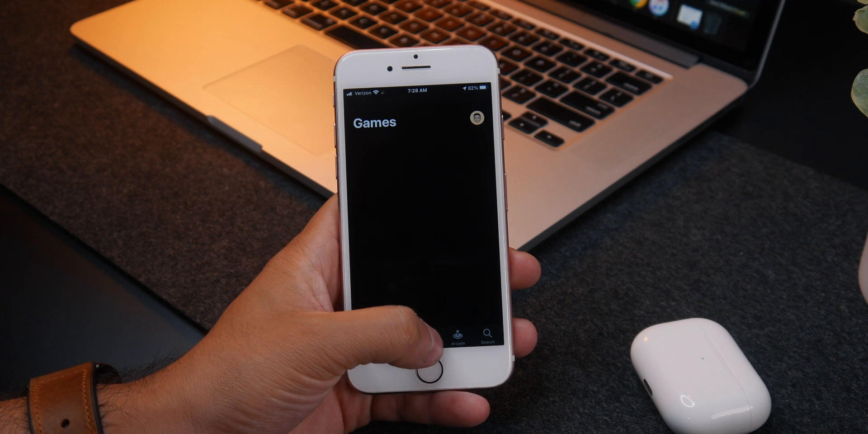
{"action": "left_click", "coordinate": [375, 341]}
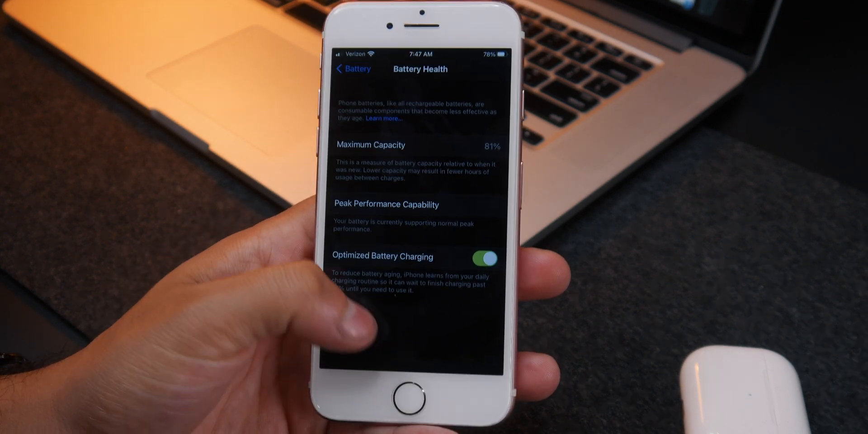
Back out of Battery Health to the main Settings list and bring up the app switcher.
{"action": "left_click", "coordinate": [352, 69]}
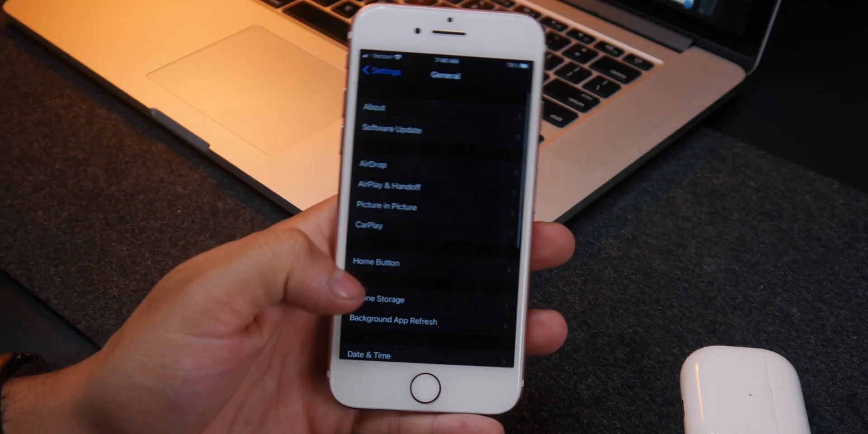
{"action": "left_click", "coordinate": [376, 72]}
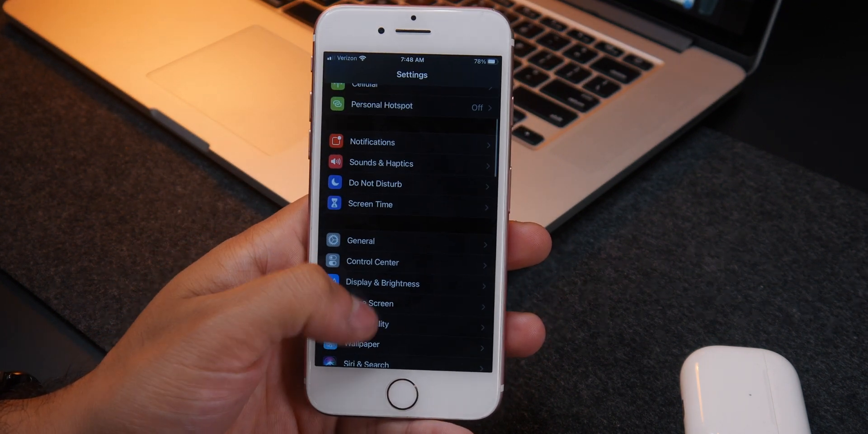
{"action": "double_click", "coordinate": [412, 383]}
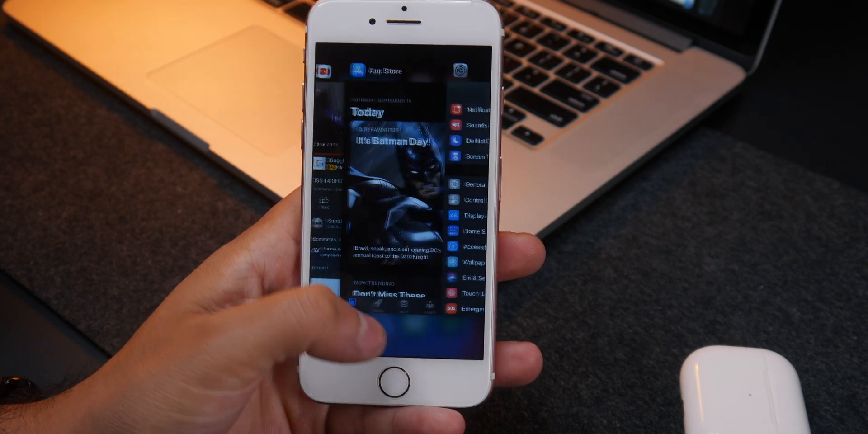
Swipe through the open app cards in the switcher.
{"action": "scroll", "scroll_direction": "left", "scroll_amount": 3}
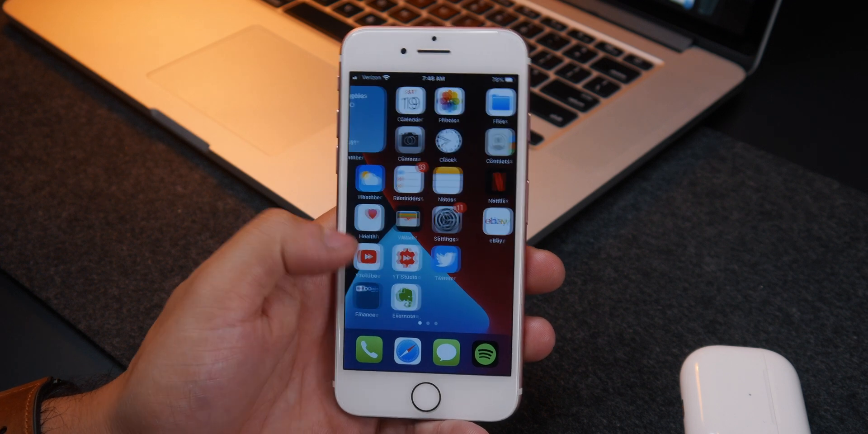
Lift the Los Angeles weather widget, then swipe to the second home page with Files and Find My.
{"action": "scroll", "scroll_direction": "left", "scroll_amount": 3}
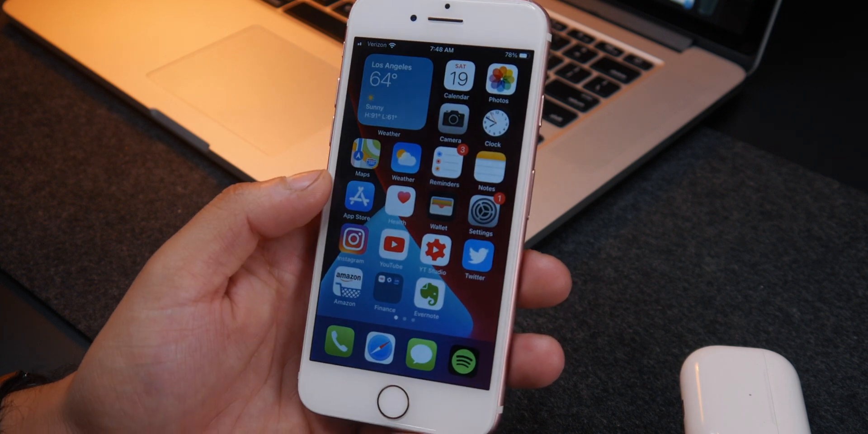
{"action": "left_click", "coordinate": [387, 83]}
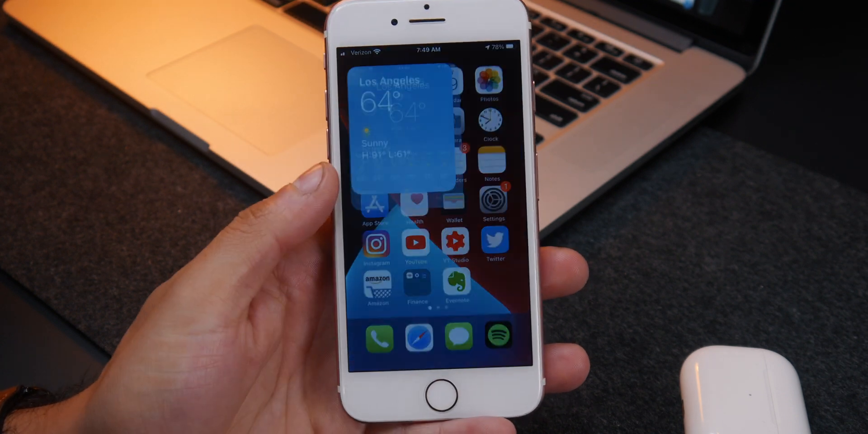
{"action": "scroll", "scroll_direction": "left", "scroll_amount": 3}
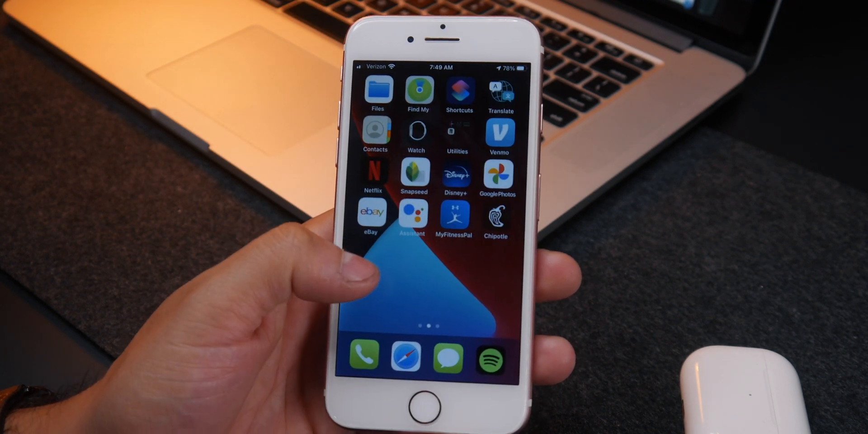